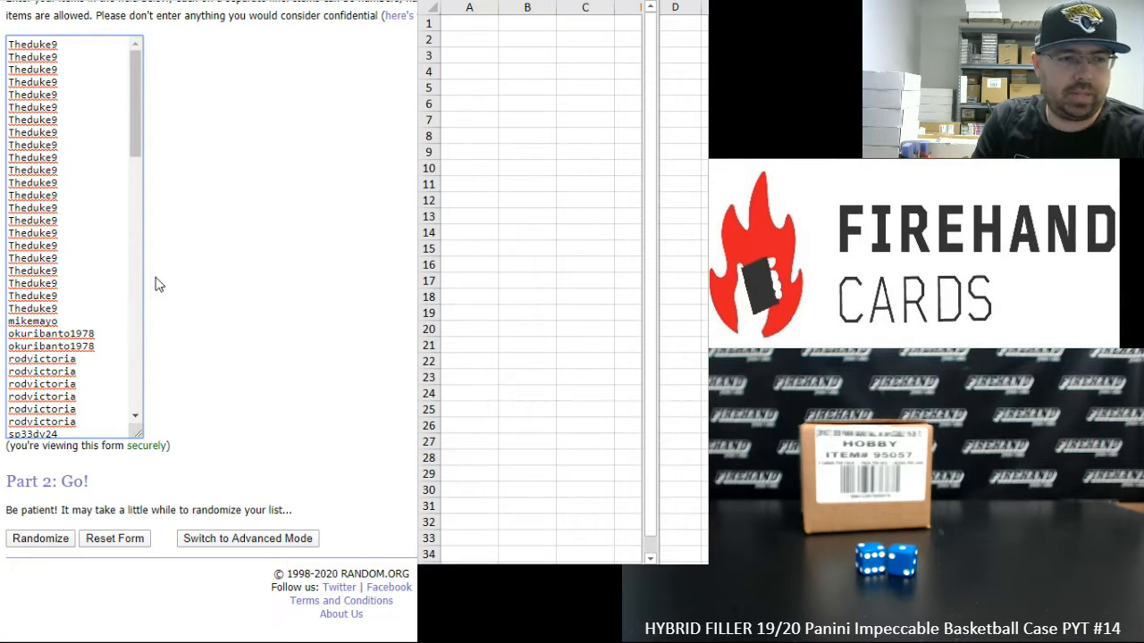
pyautogui.click(39, 538)
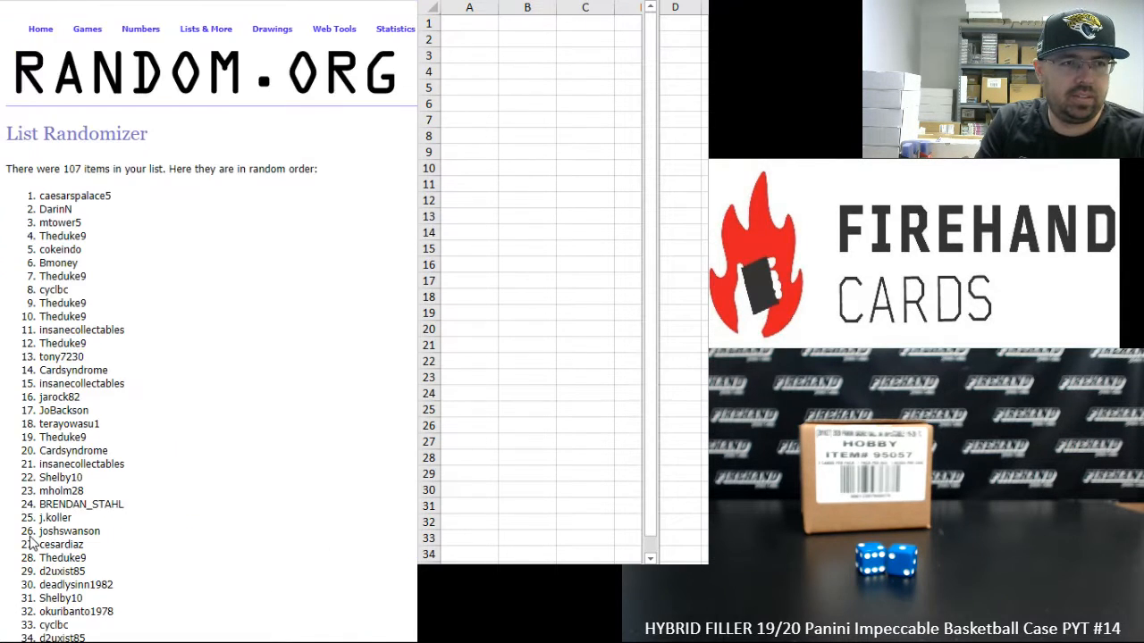
pyautogui.scroll(-3)
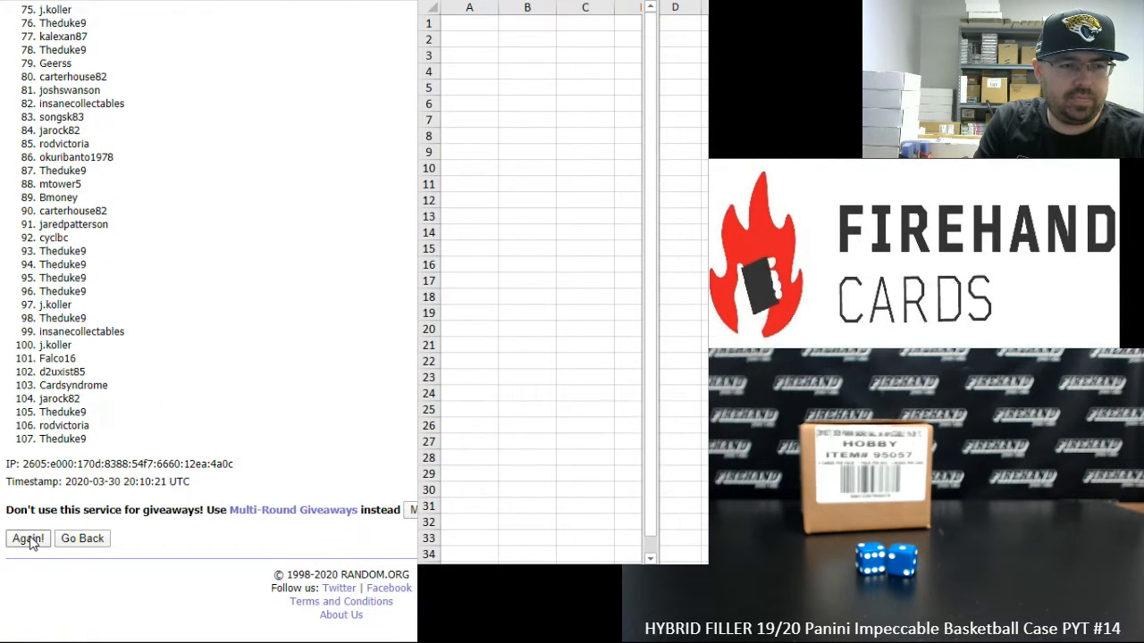
pyautogui.click(26, 538)
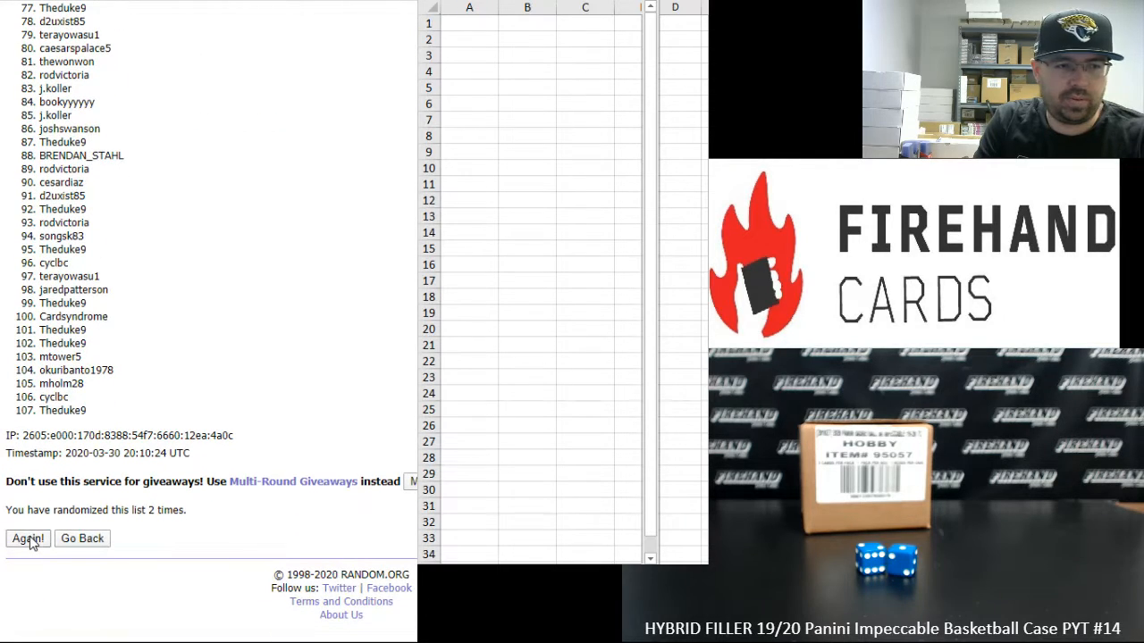
pyautogui.click(27, 538)
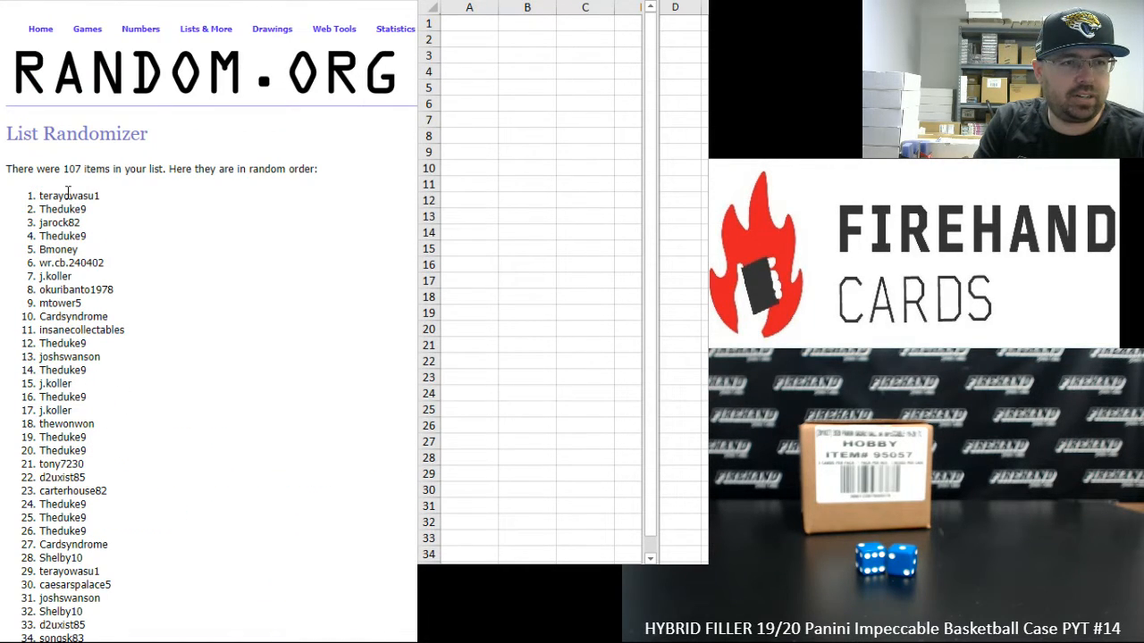
# Select the randomized participant list for copying into the worksheet.
pyautogui.moveTo(39, 195); pyautogui.dragTo(86, 209)
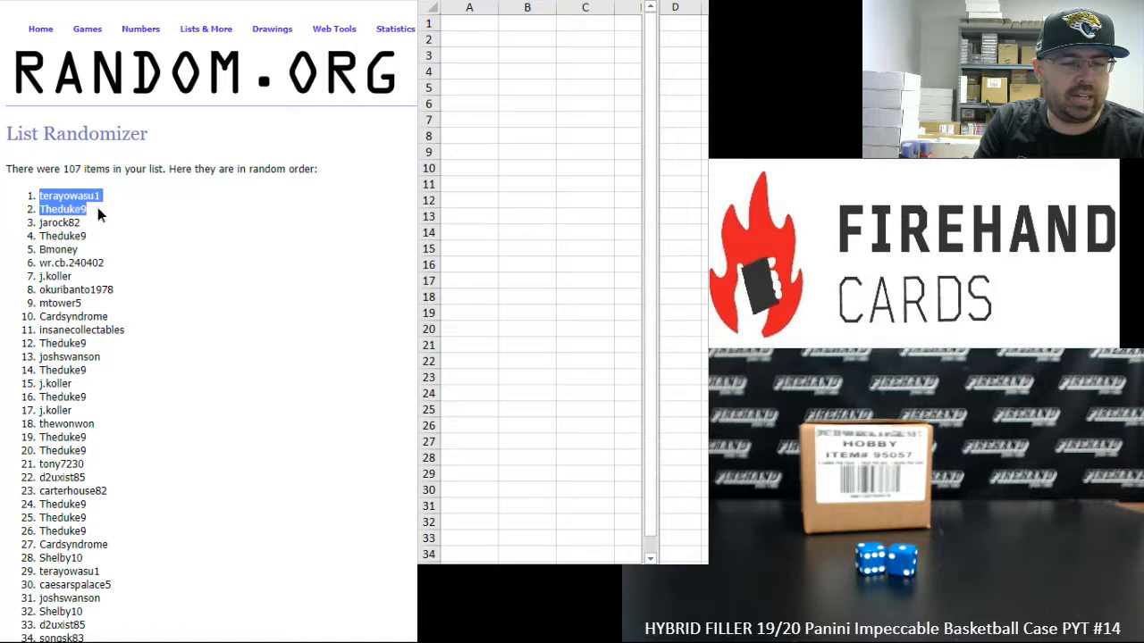
pyautogui.scroll(-3)
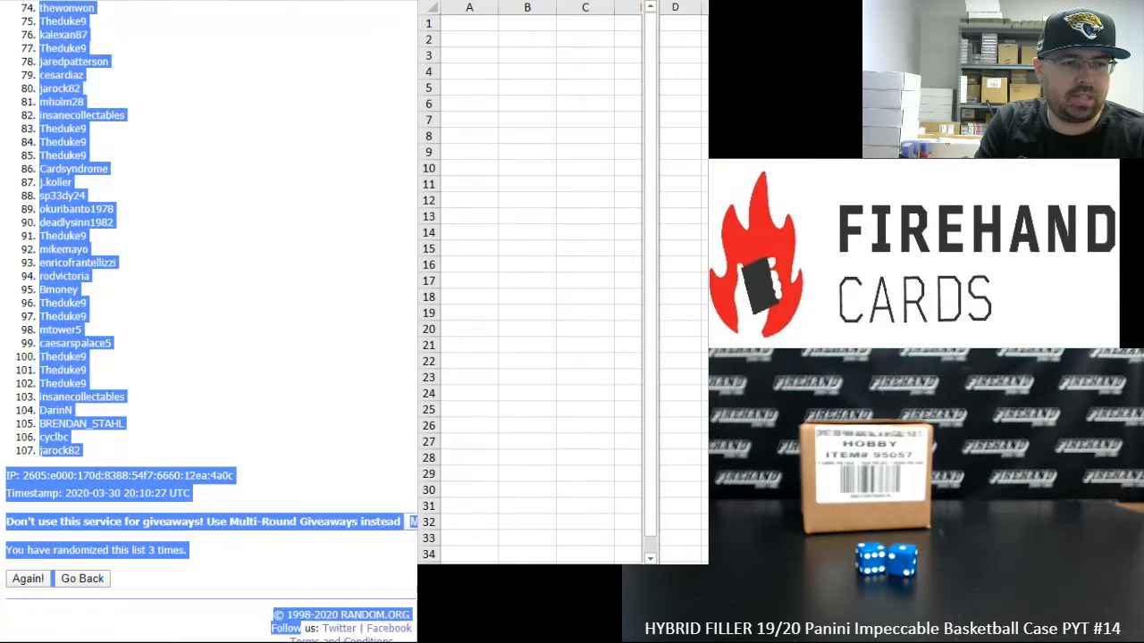
pyautogui.scroll(-3)
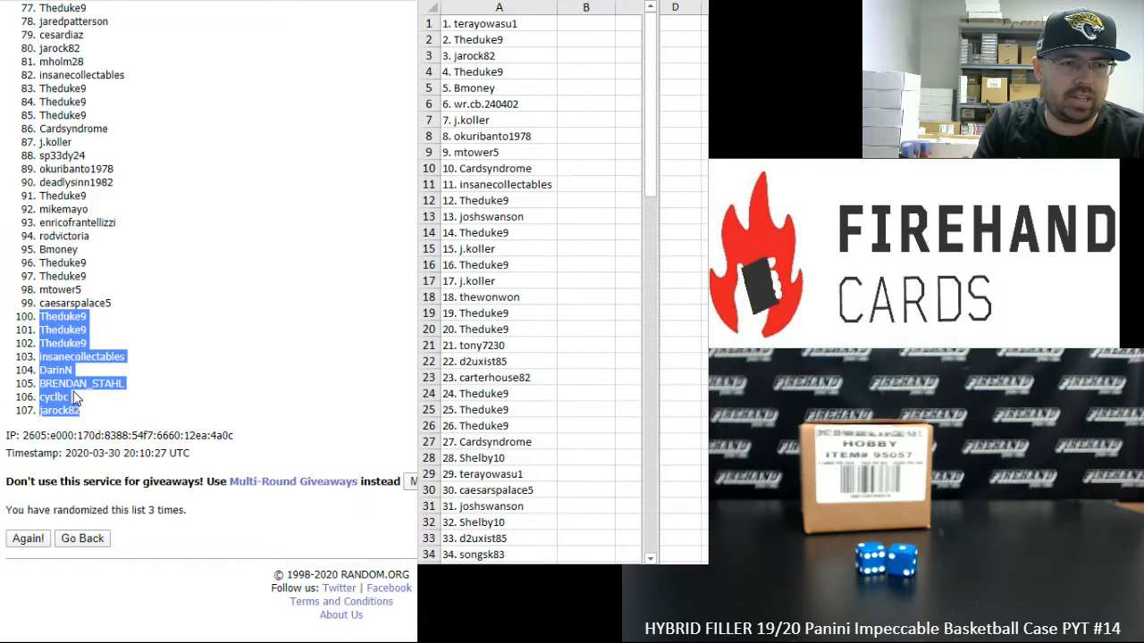
pyautogui.moveTo(200, 382)
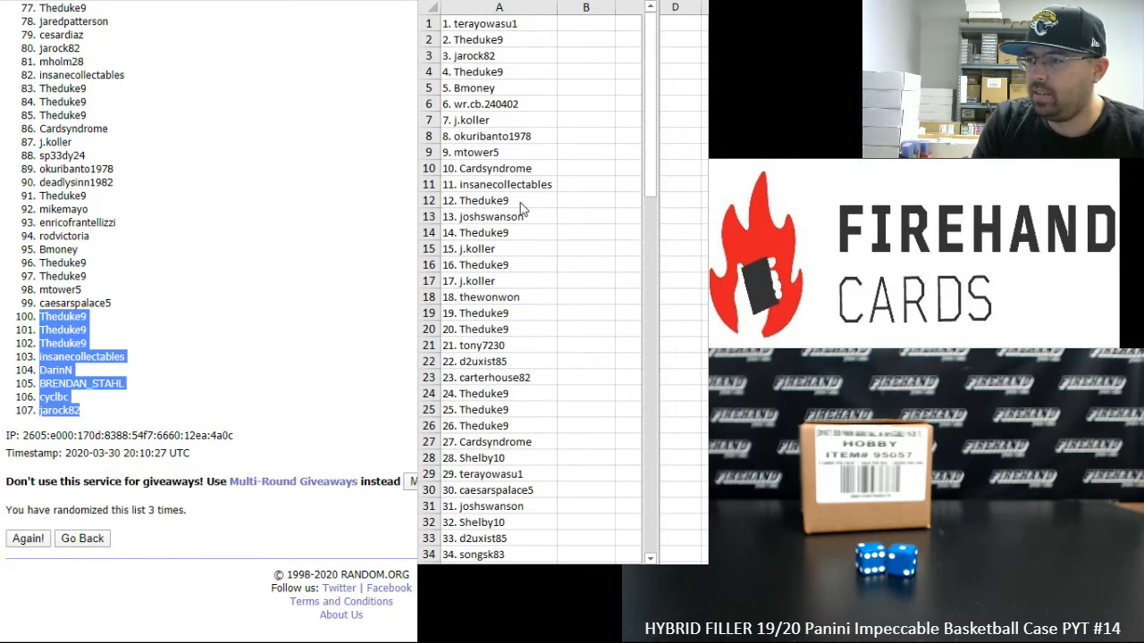
pyautogui.scroll(-3)
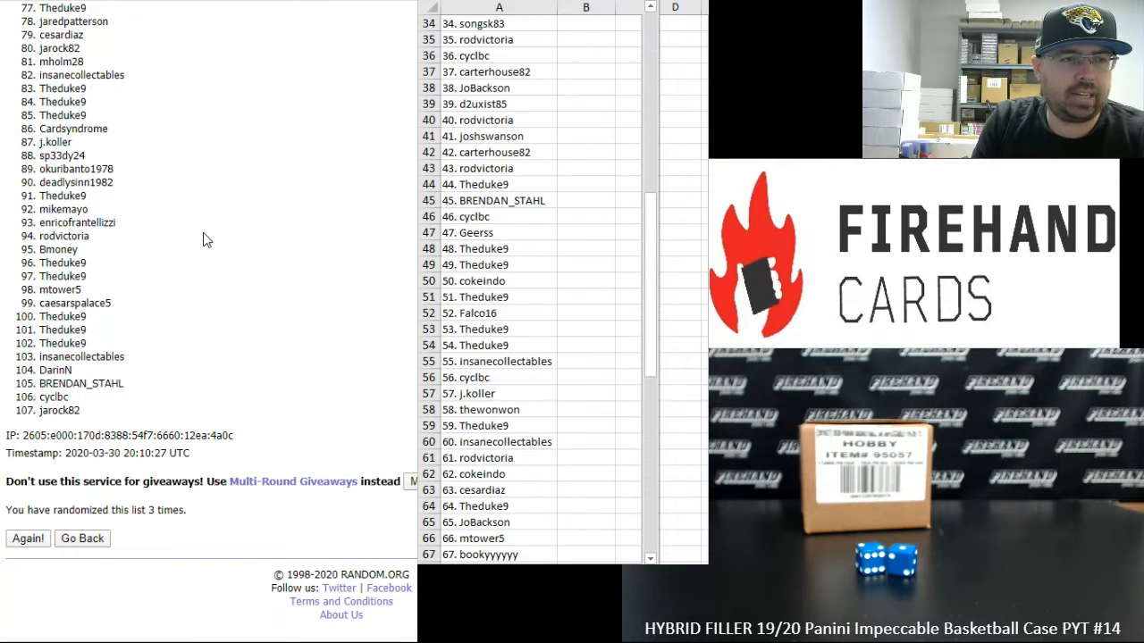
pyautogui.click(27, 538)
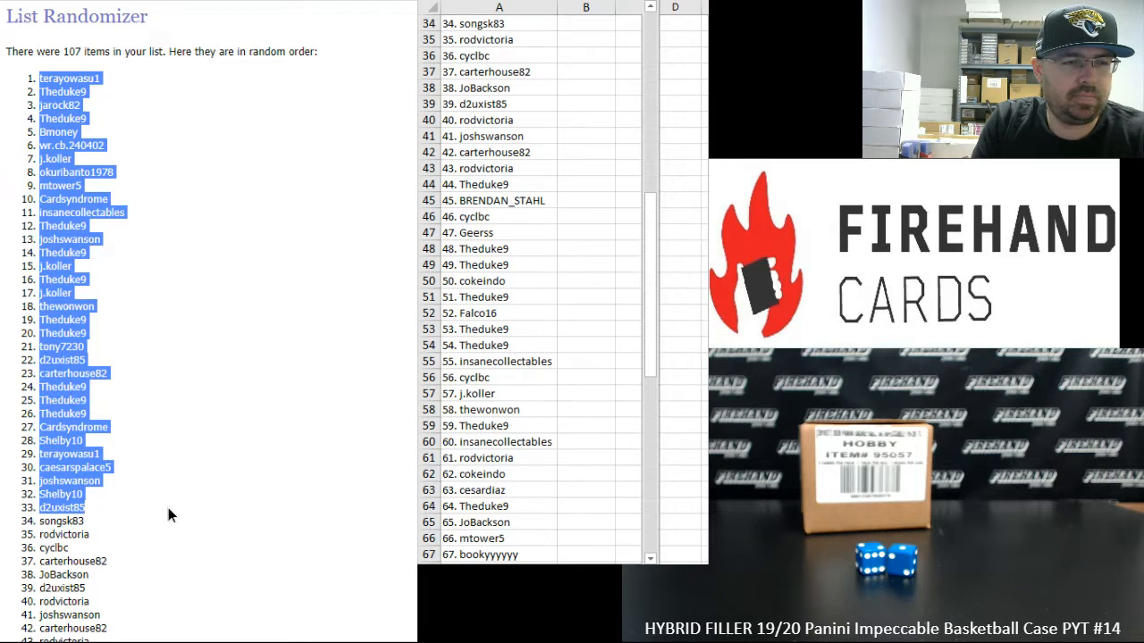
pyautogui.moveTo(200, 497)
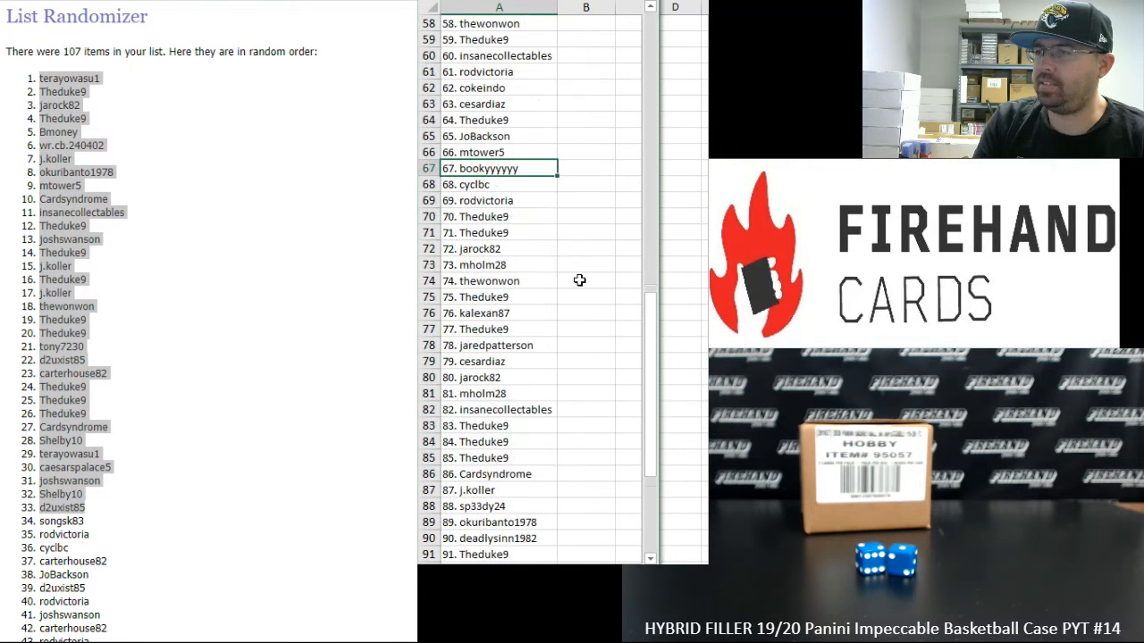
pyautogui.scroll(-3)
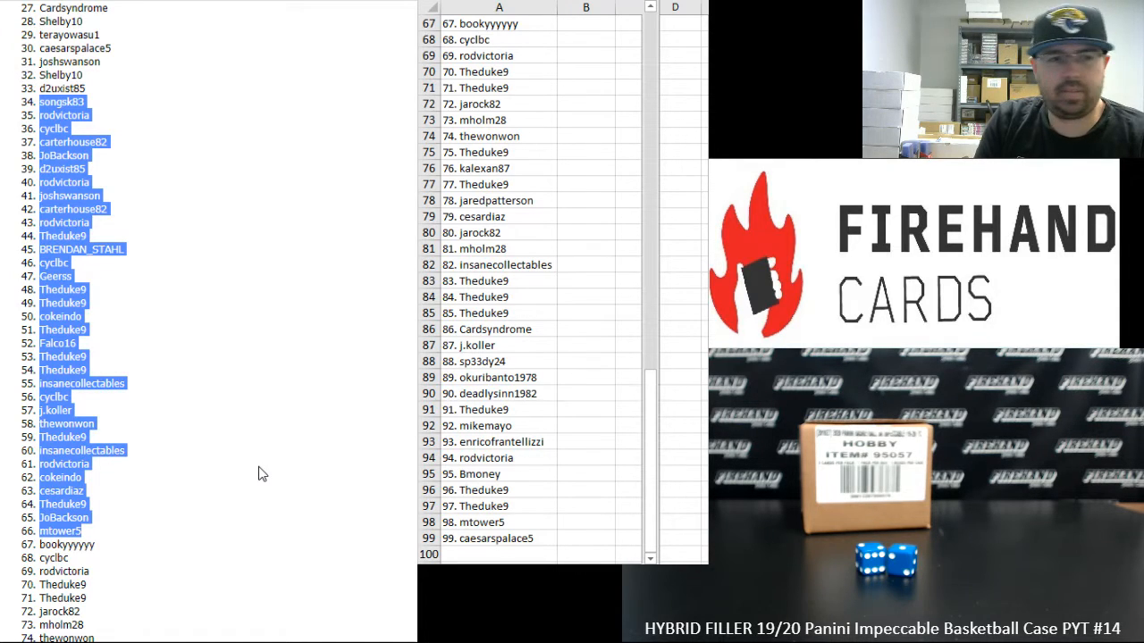
pyautogui.click(499, 538)
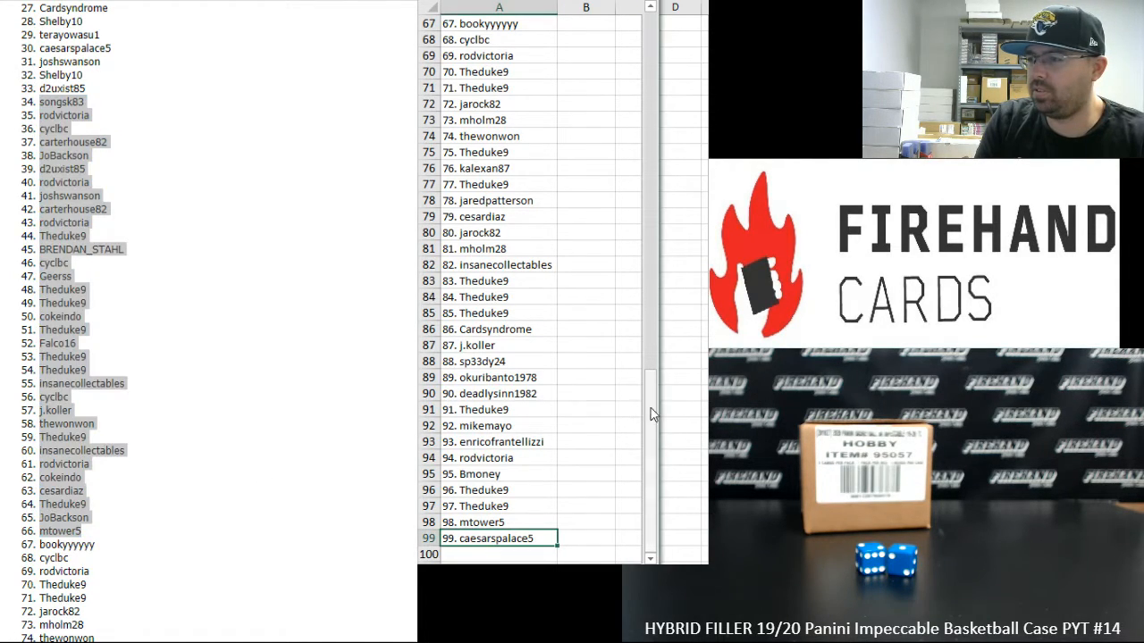
pyautogui.scroll(3)
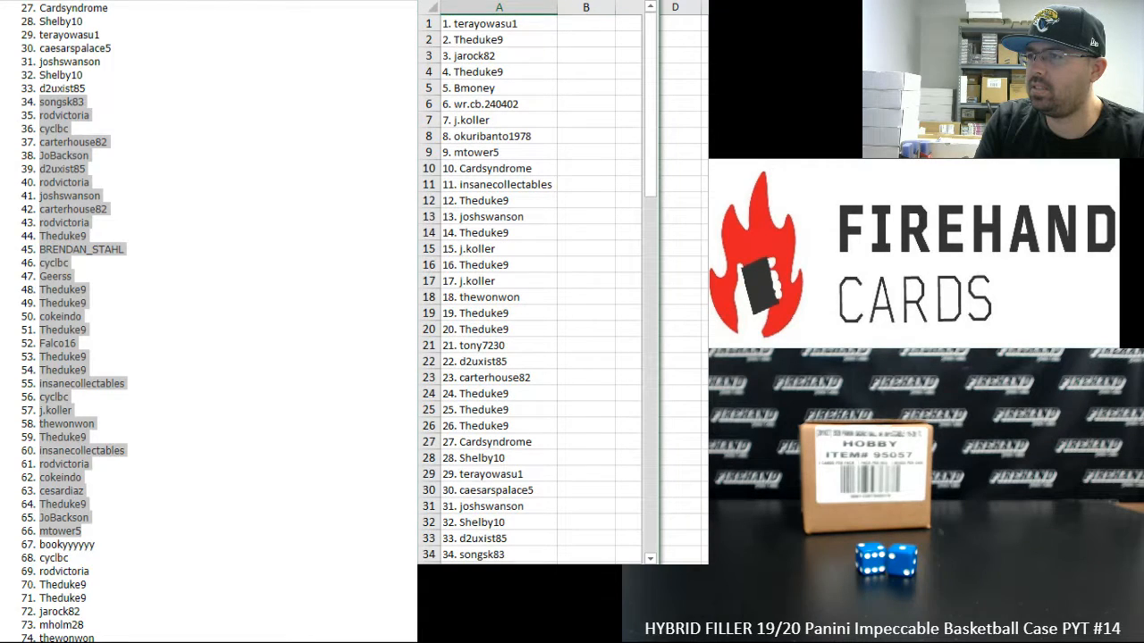
pyautogui.rightClick(499, 7)
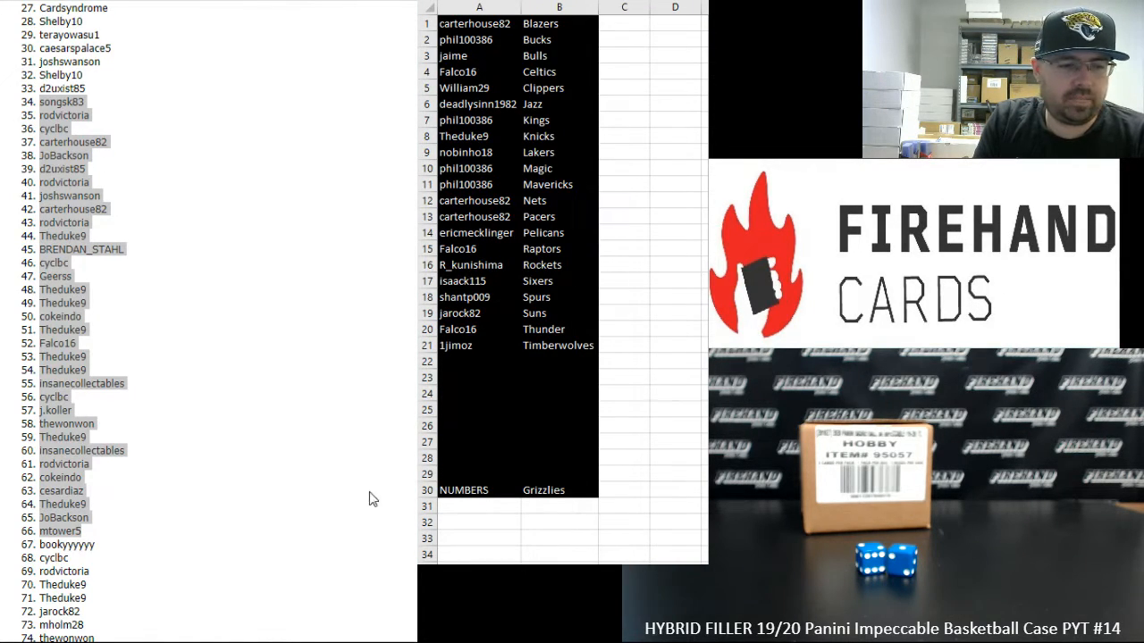
pyautogui.click(479, 361)
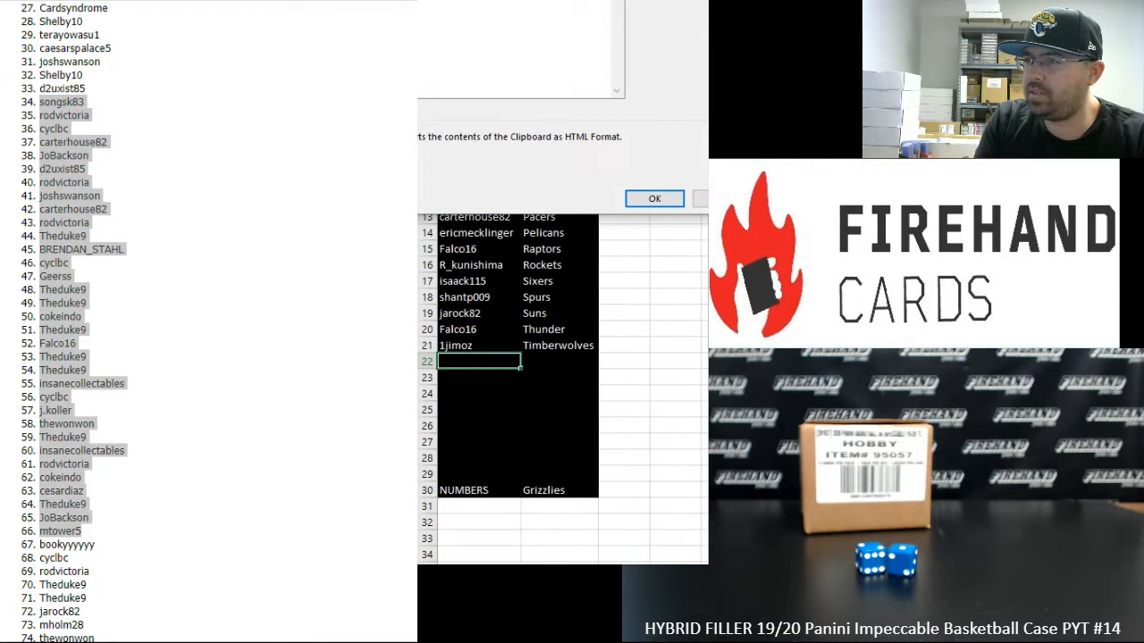
pyautogui.click(655, 197)
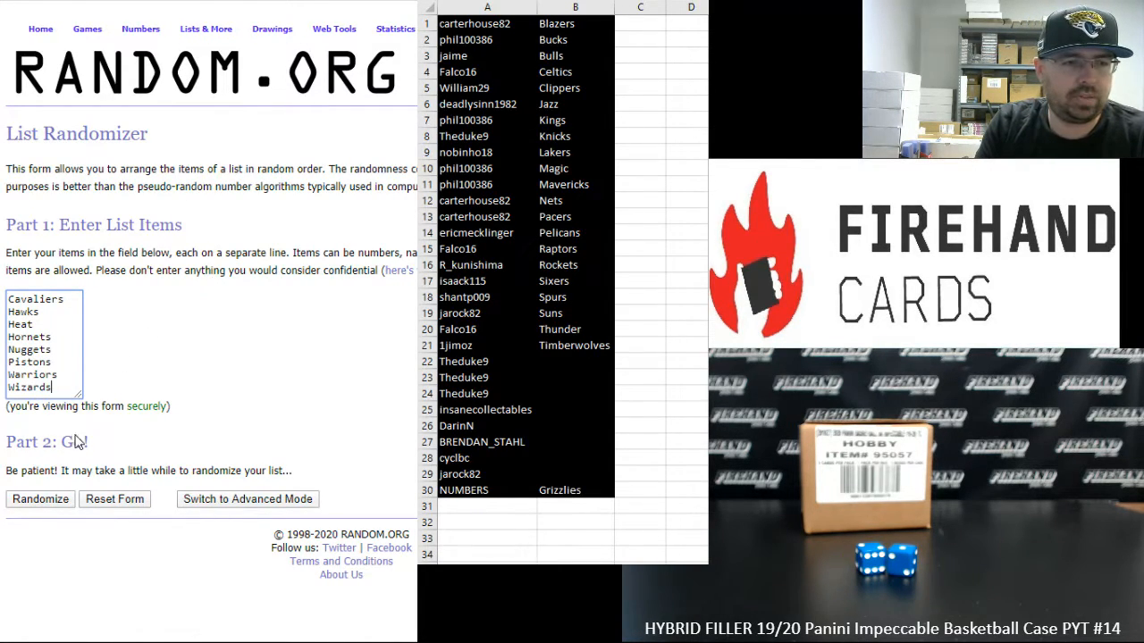
# Randomize the eight remaining team names three times, Warriors first and Heat last.
pyautogui.click(40, 498)
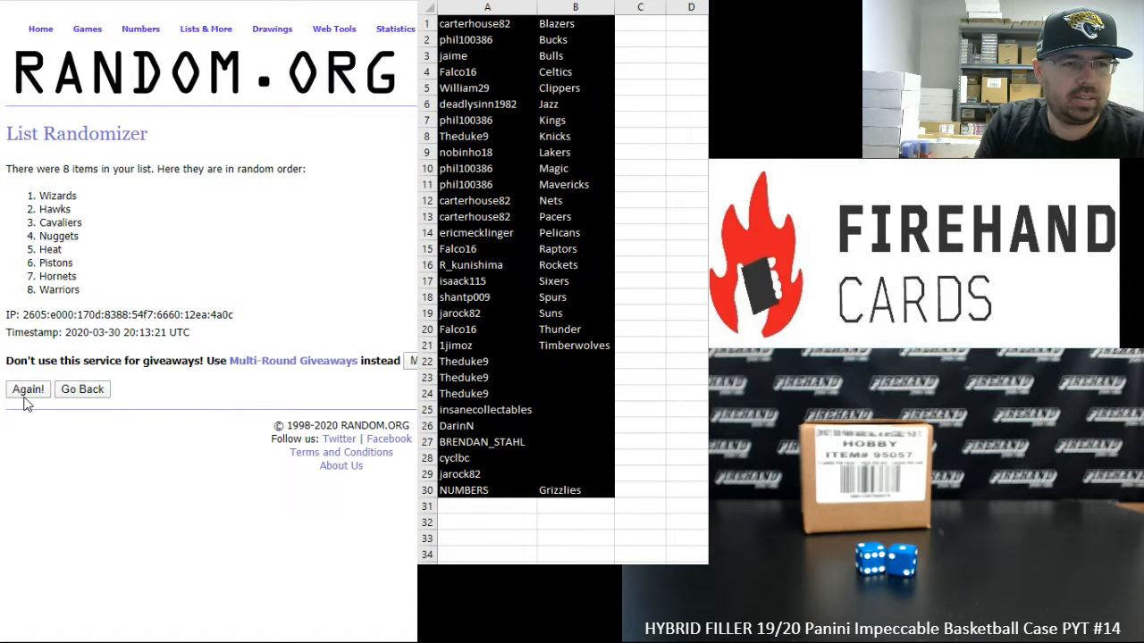
pyautogui.click(27, 389)
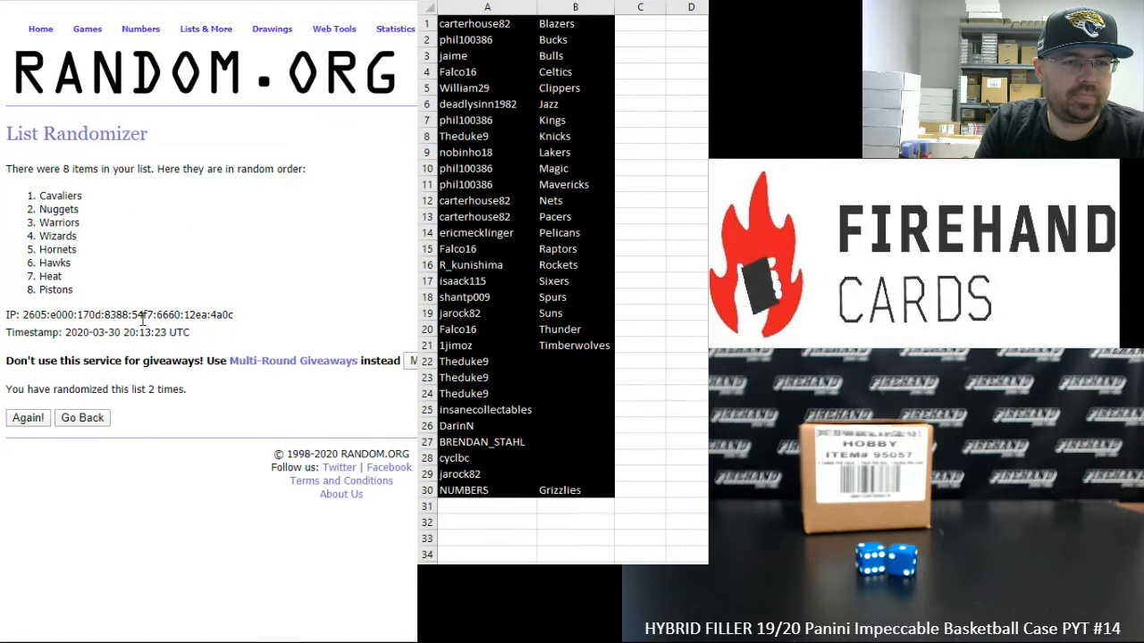
pyautogui.click(27, 418)
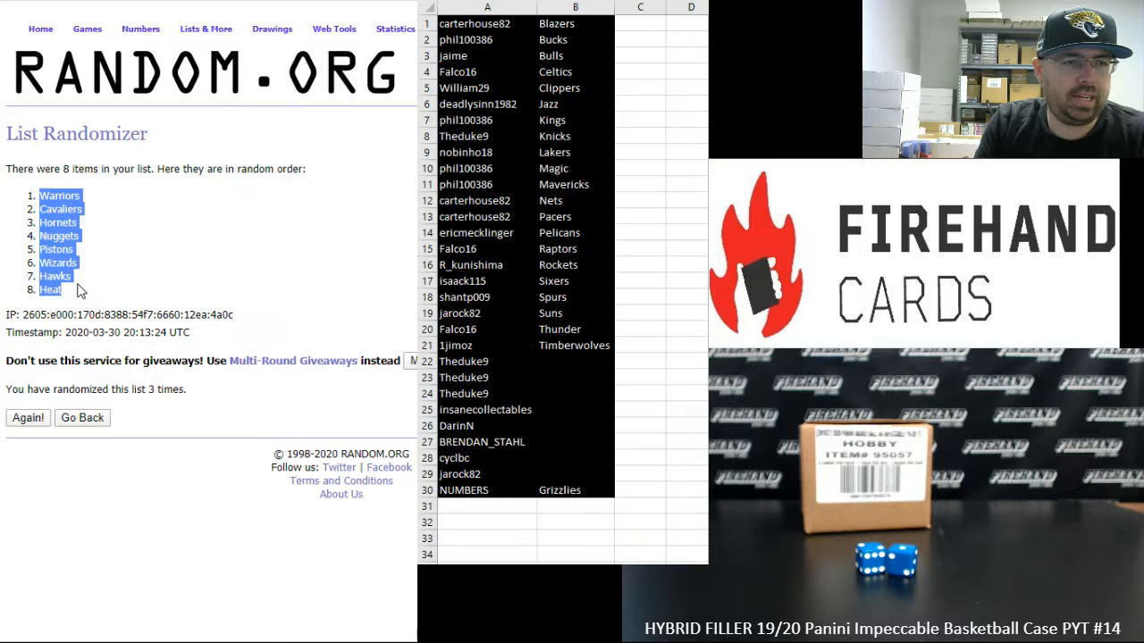
# Place the shuffled teams beside the participants in rows 22–29, starting at B22.
pyautogui.click(576, 361)
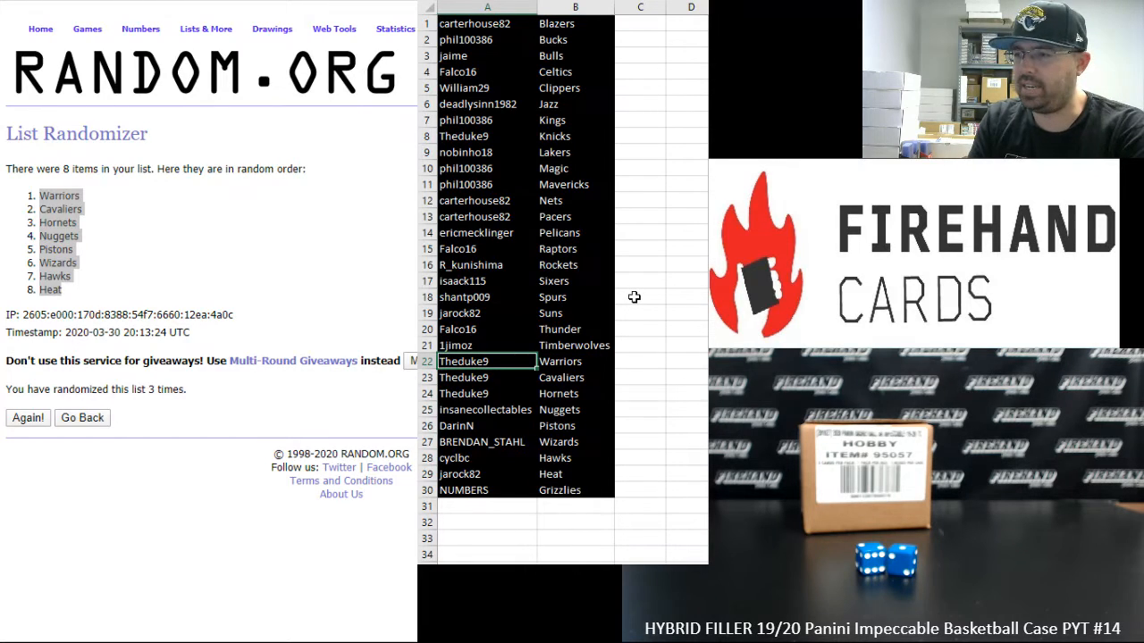
pyautogui.click(487, 393)
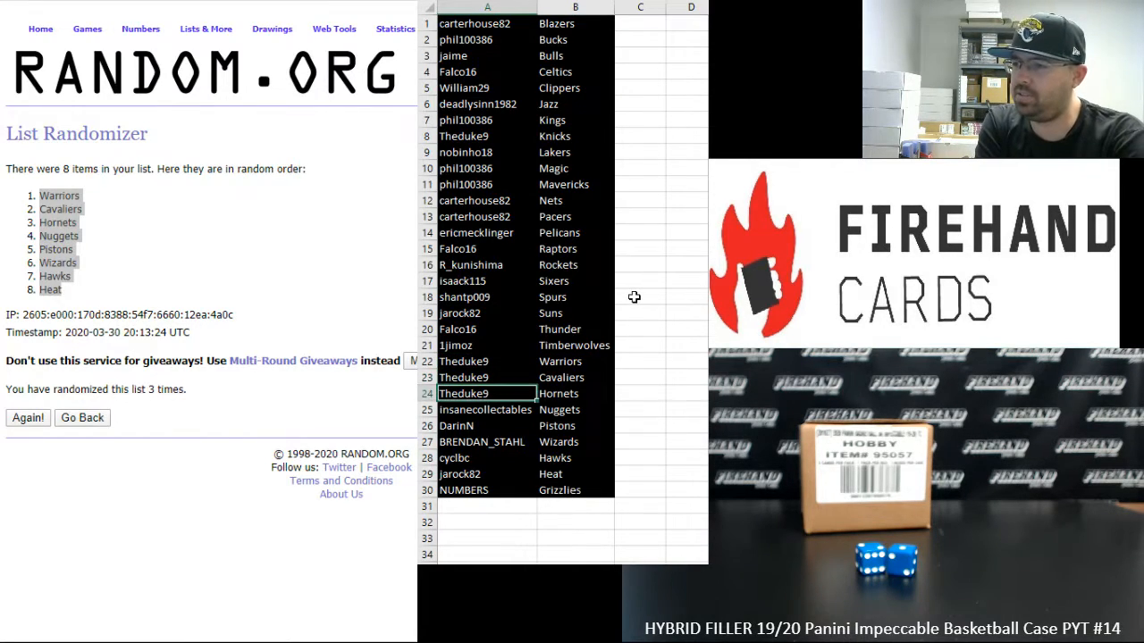